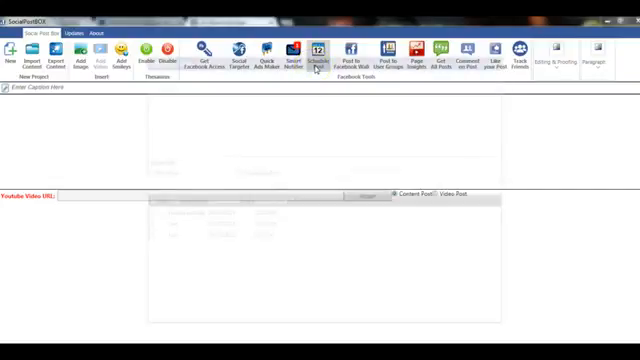
# Step: Start a Schedule Post for the Jacksonville SEO fan page with Content type
pyautogui.click(322, 52)
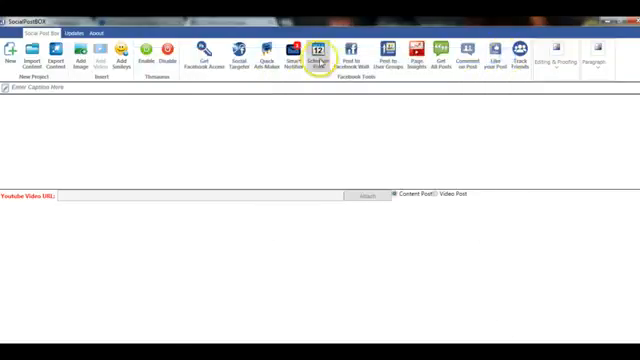
pyautogui.click(322, 50)
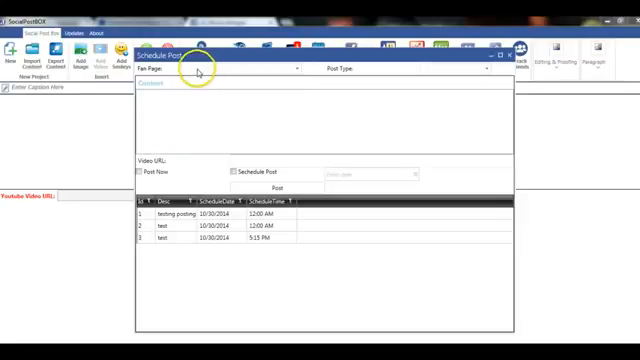
pyautogui.moveTo(293, 81)
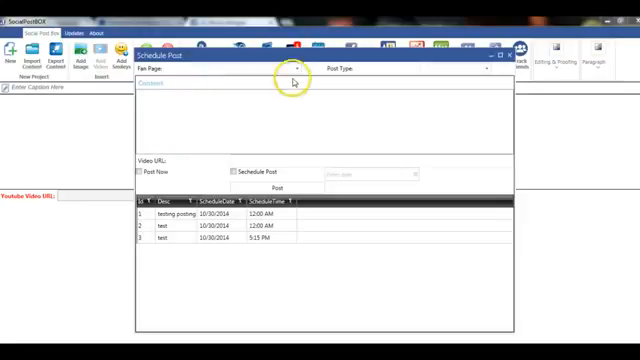
pyautogui.click(295, 68)
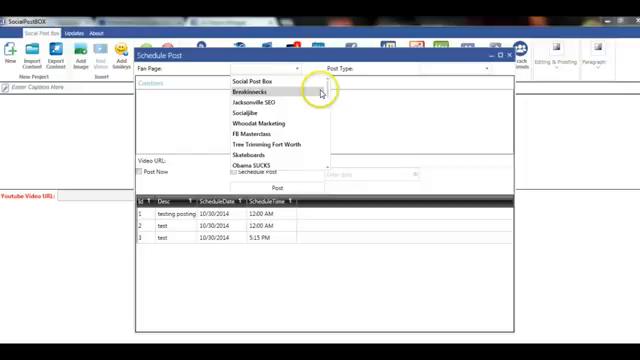
pyautogui.click(262, 106)
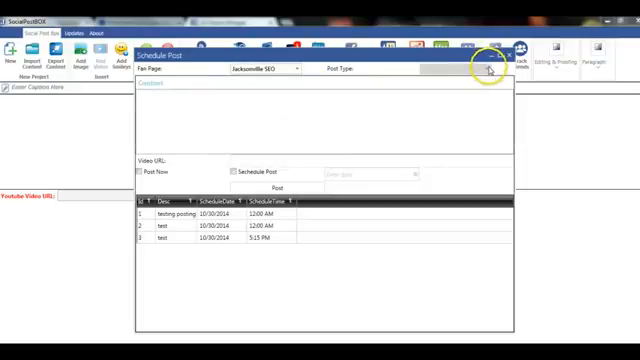
pyautogui.click(487, 71)
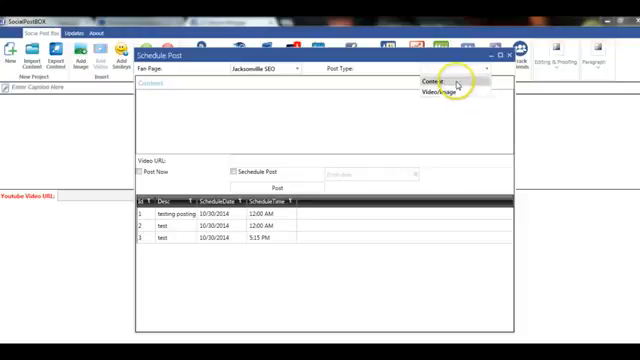
pyautogui.click(452, 78)
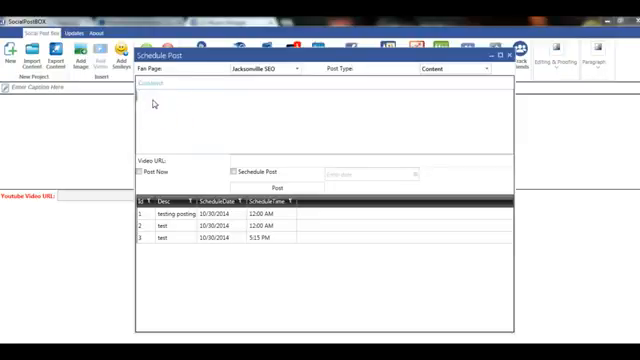
# Step: Enter the post text 'This is the scheduling feature in Social Post Box'
pyautogui.write('This is the')
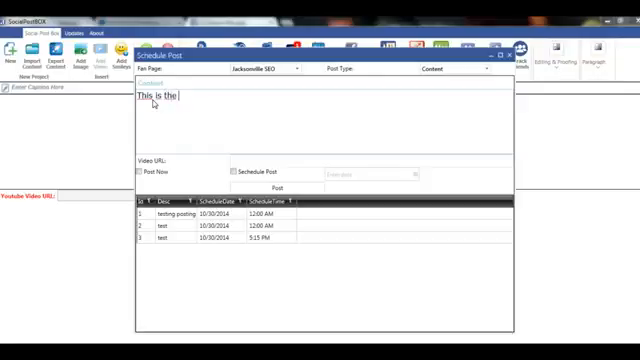
pyautogui.write('scheduling fe')
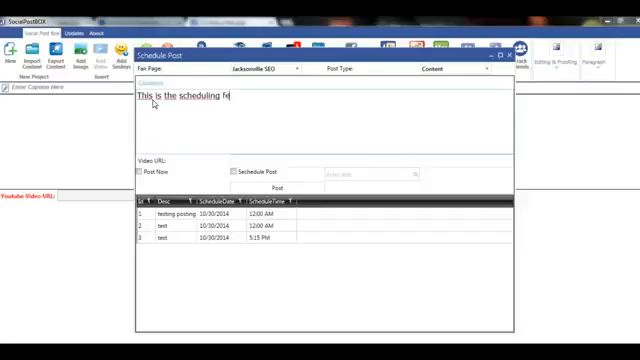
pyautogui.write('ature')
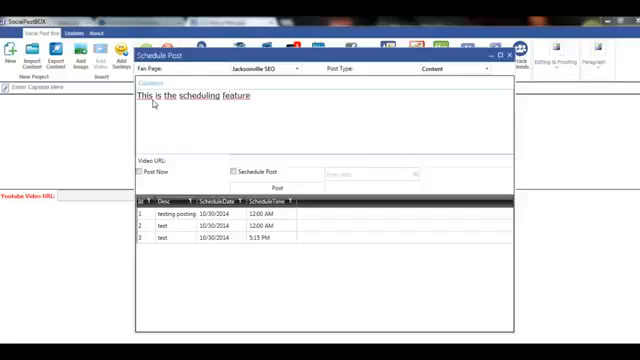
pyautogui.write('in Social Post')
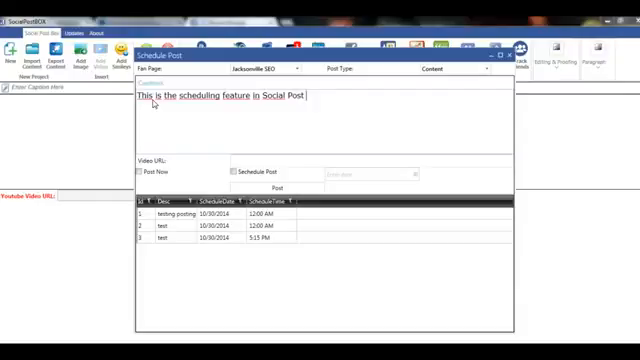
pyautogui.write('Box')
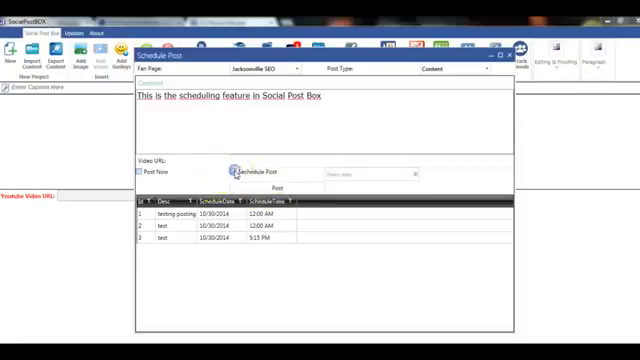
# Step: Enable Schedule Post, browse the date picker to January 2015, and close it unchosen
pyautogui.click(226, 170)
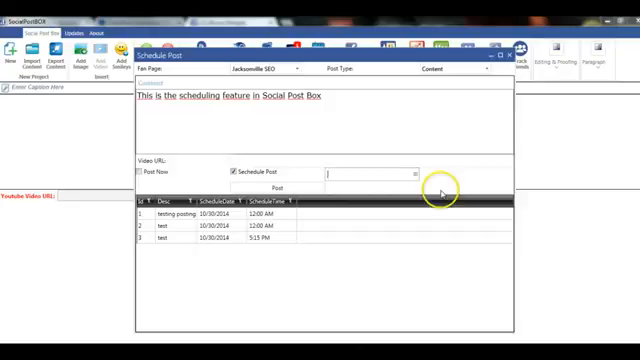
pyautogui.click(410, 172)
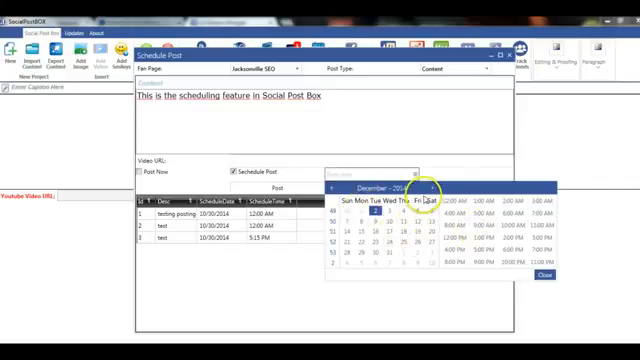
pyautogui.click(424, 186)
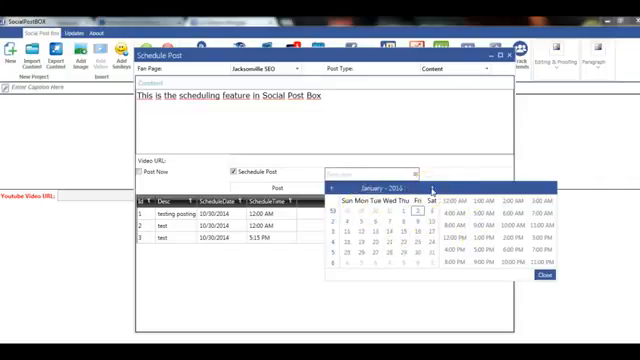
pyautogui.click(330, 188)
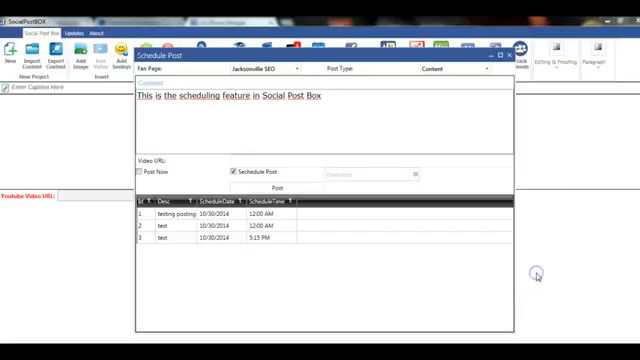
pyautogui.moveTo(205, 180)
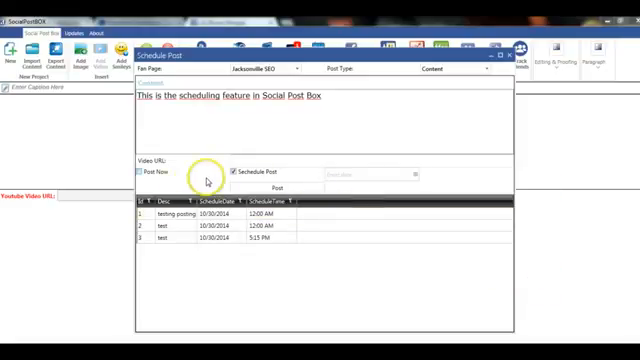
# Step: Toggle the Post Now and scheduling checkboxes for immediate publishing
pyautogui.click(205, 229)
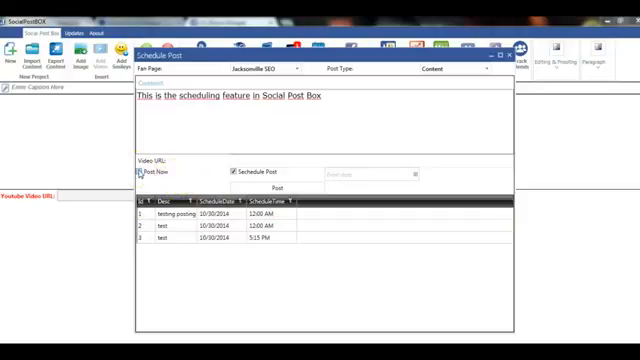
pyautogui.click(139, 170)
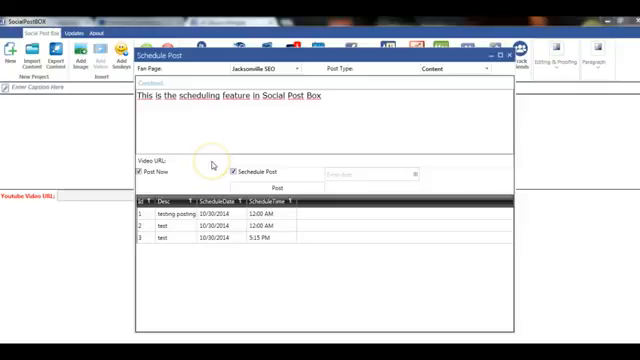
pyautogui.click(232, 174)
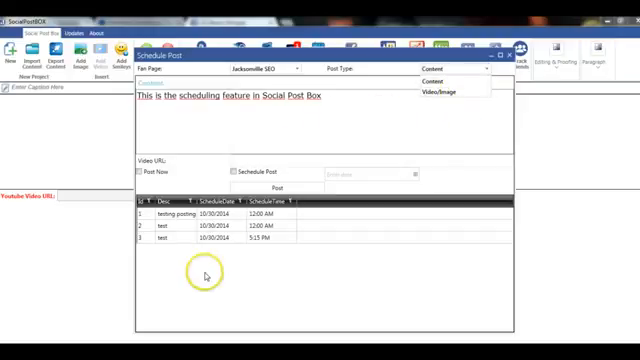
pyautogui.moveTo(370, 103)
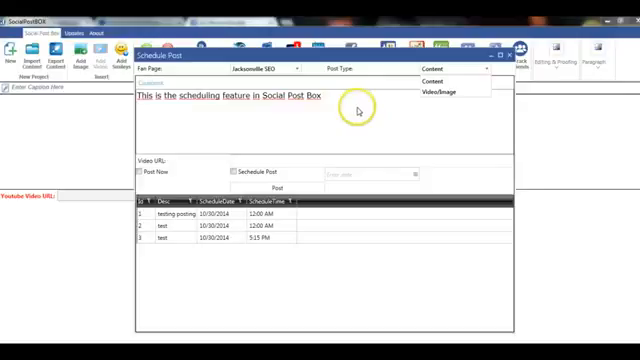
pyautogui.moveTo(345, 127)
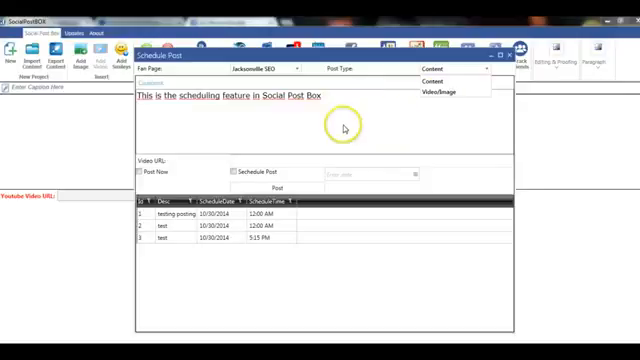